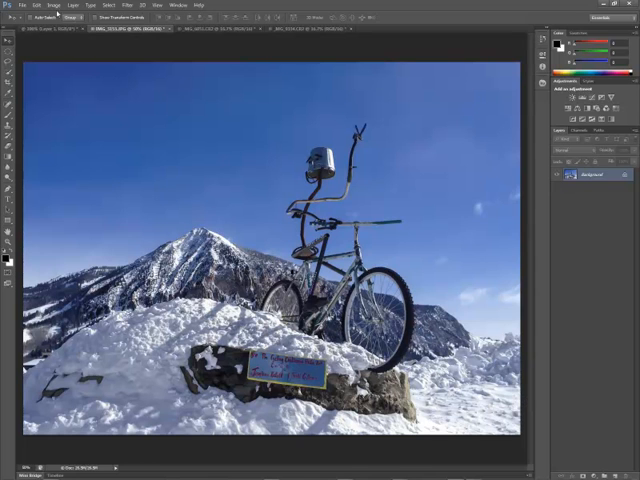
click(56, 4)
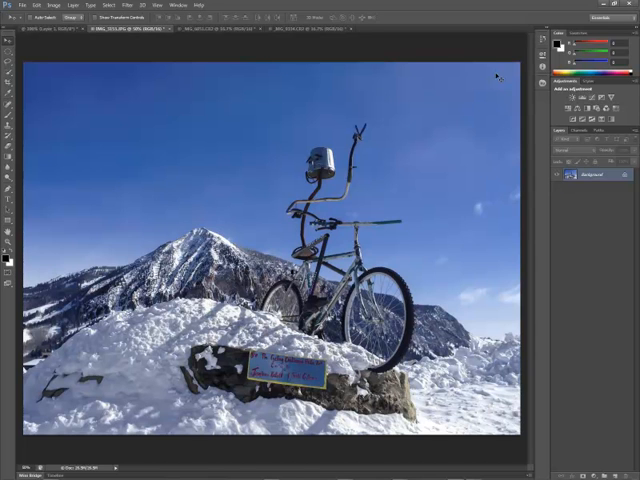
mouse_move(484, 74)
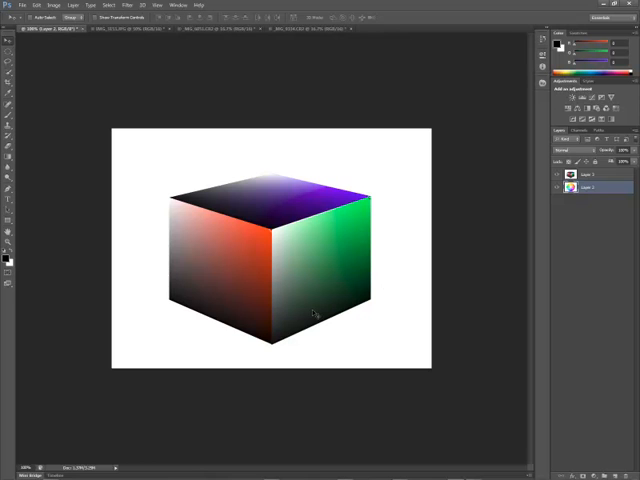
mouse_move(296, 270)
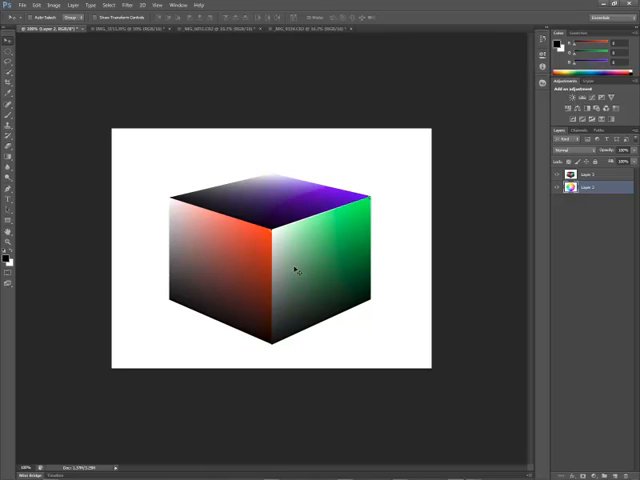